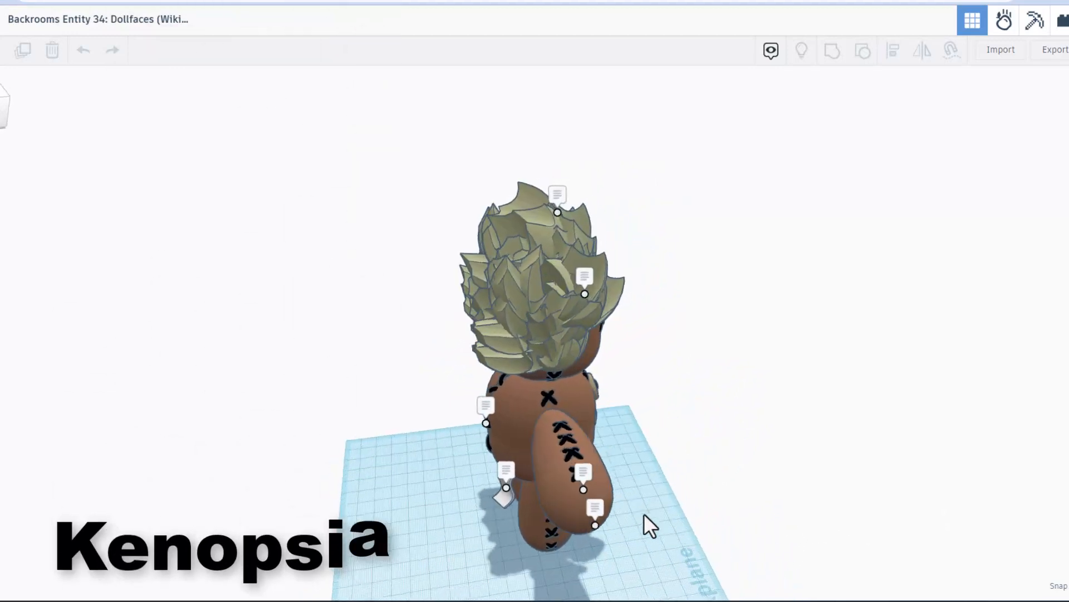
# Orbit to the doll's front view and turn off the note markers
pyautogui.moveTo(648, 525); pyautogui.dragTo(287, 492)
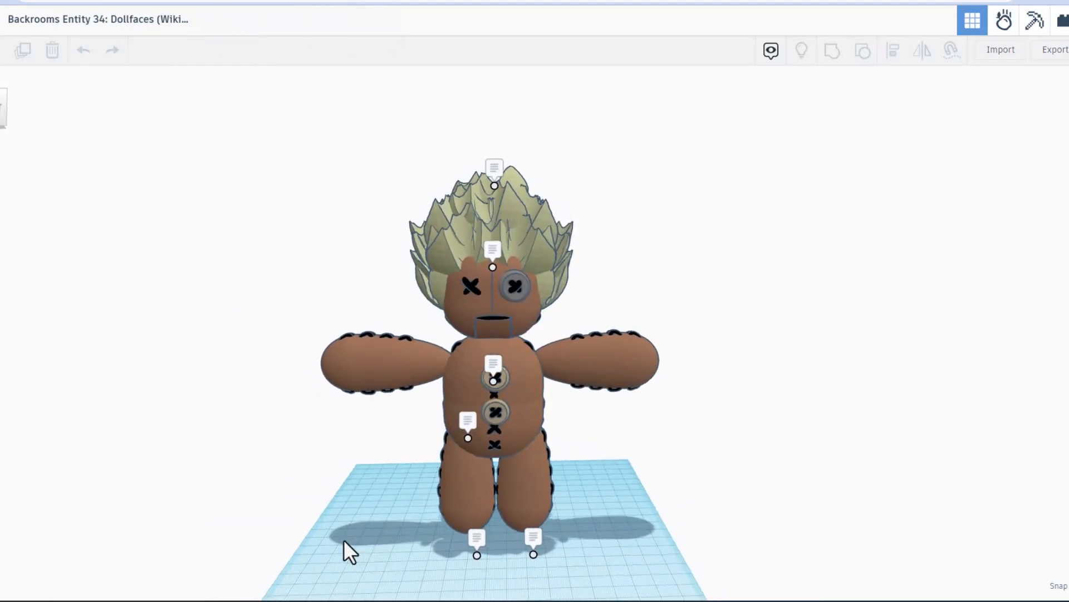
pyautogui.click(770, 50)
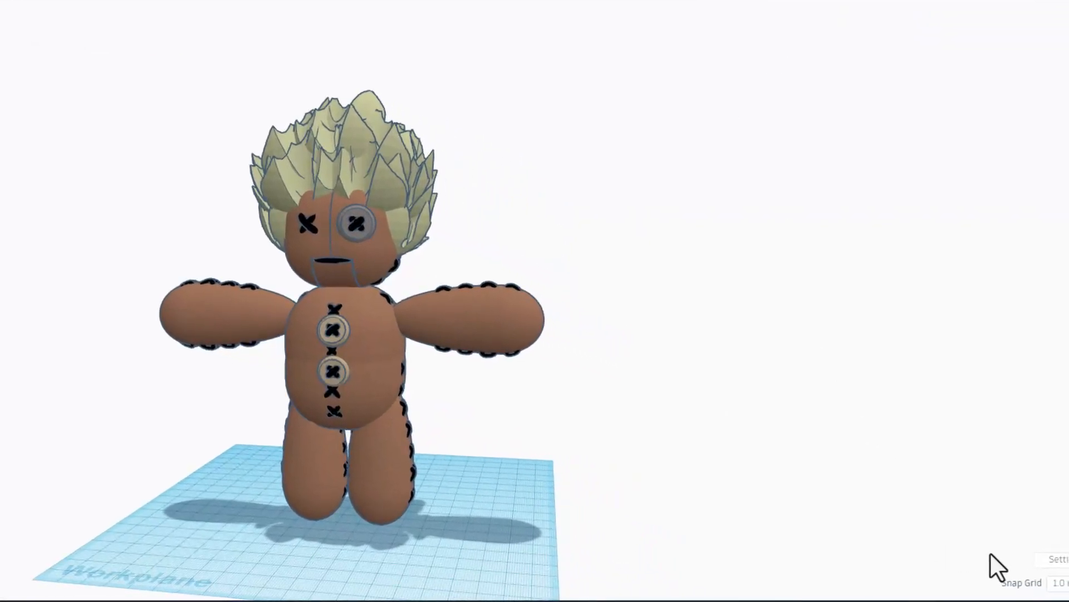
# In Workspace settings, choose a tan background colour and uncheck Show grid
pyautogui.click(1050, 559)
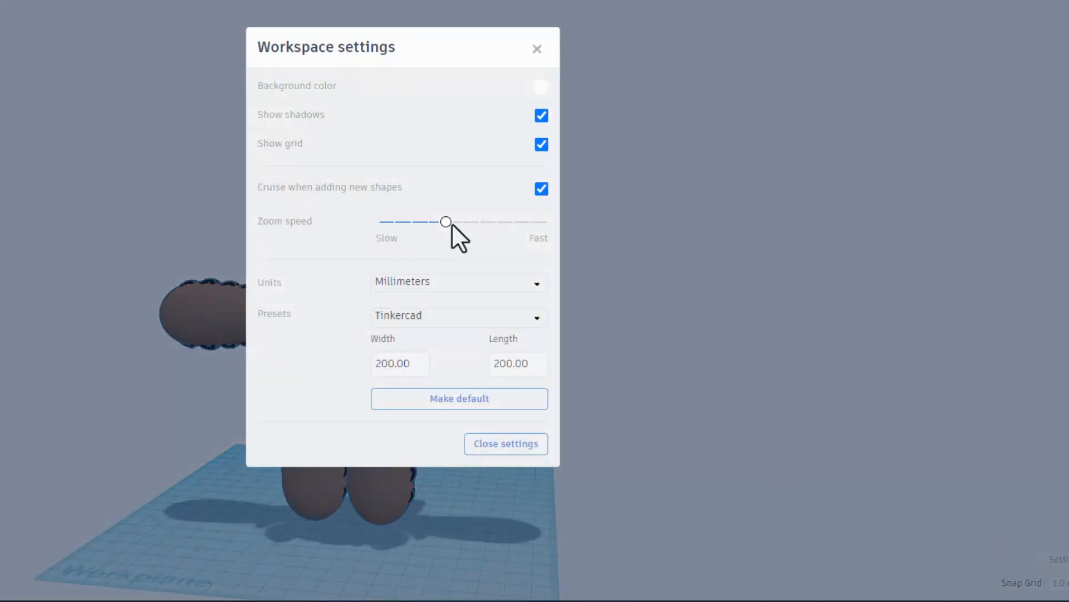
pyautogui.click(541, 87)
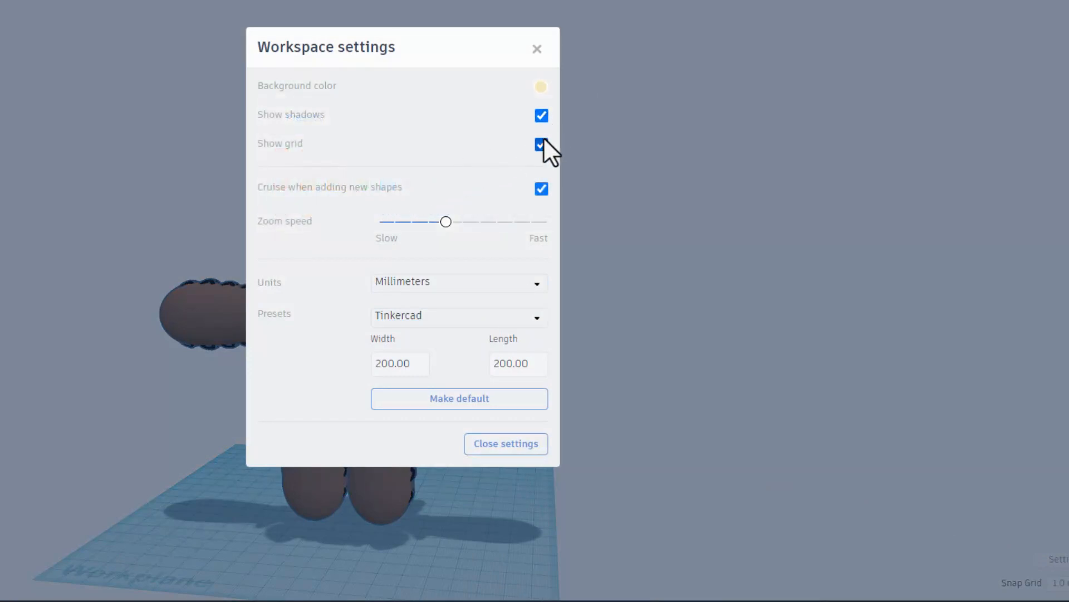
pyautogui.click(506, 443)
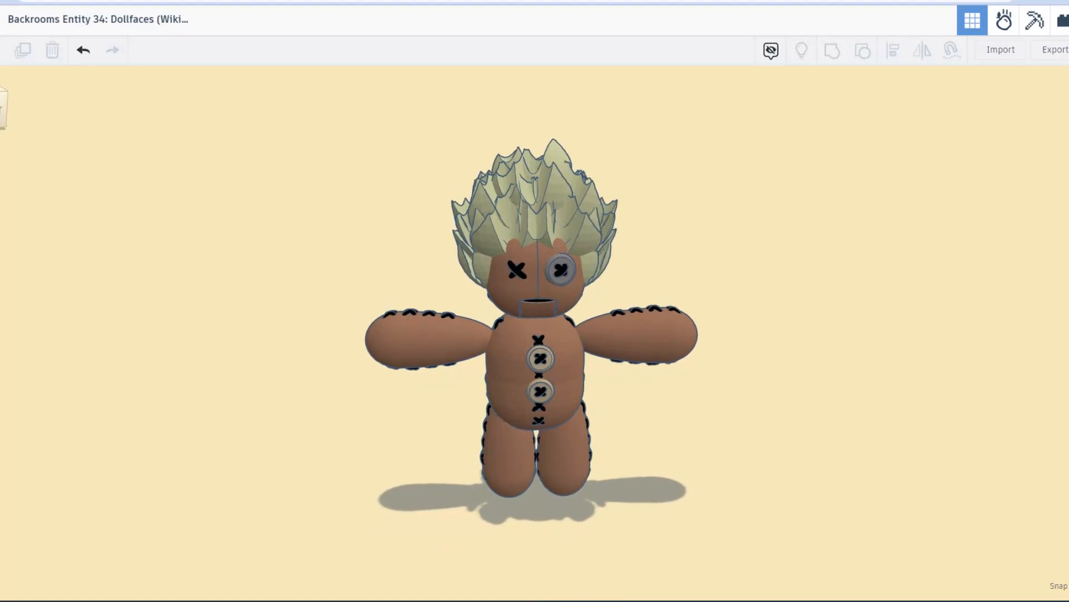
pyautogui.click(770, 50)
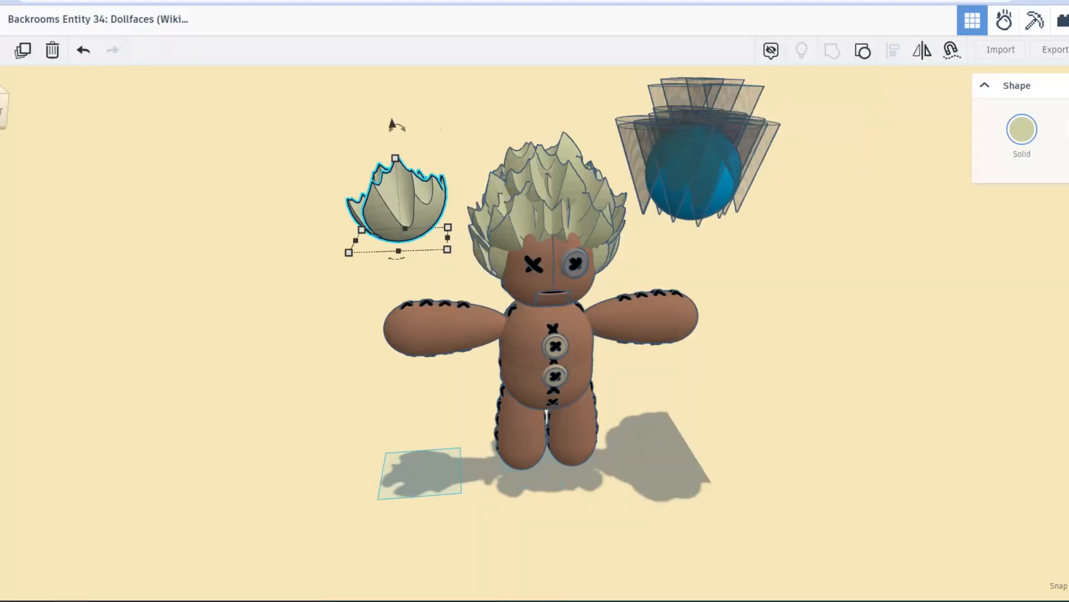
# Drag a hair piece away from the head, then go to the designer's 3D Designs page
pyautogui.moveTo(397, 204); pyautogui.dragTo(549, 191)
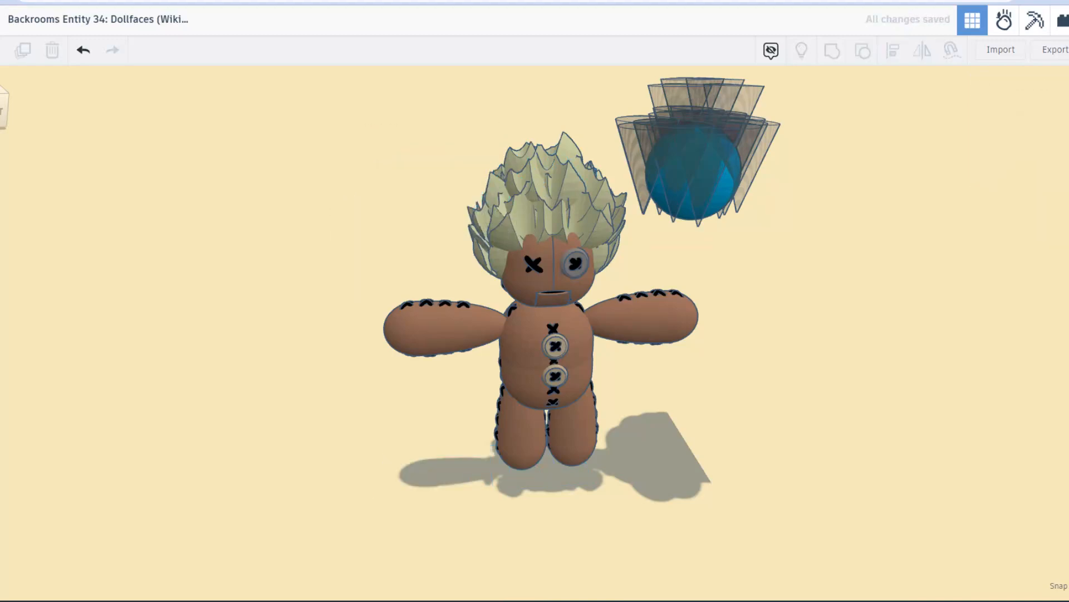
pyautogui.click(696, 150)
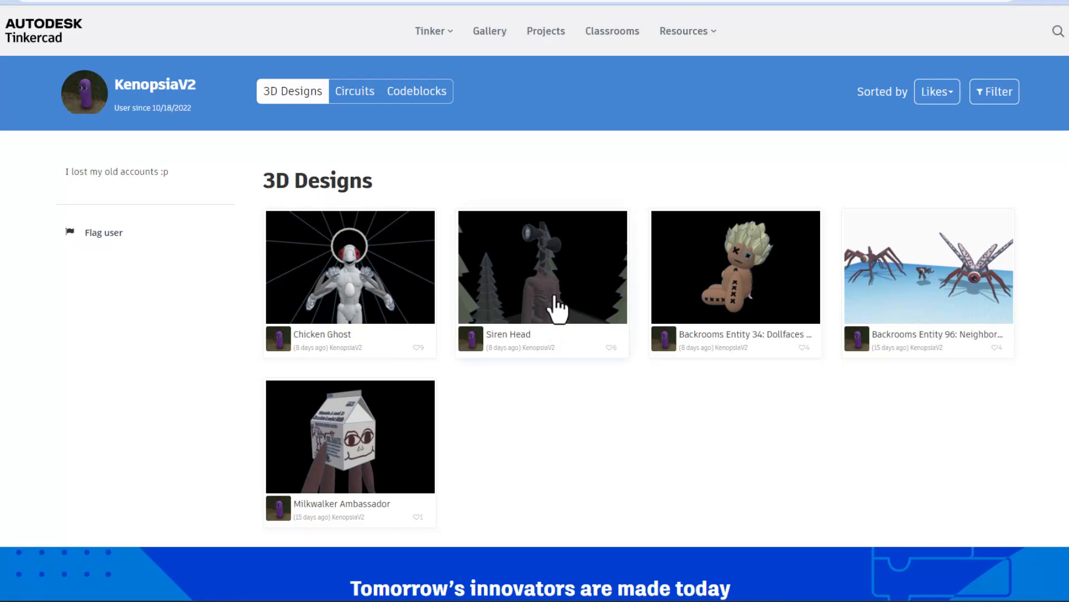
pyautogui.click(542, 267)
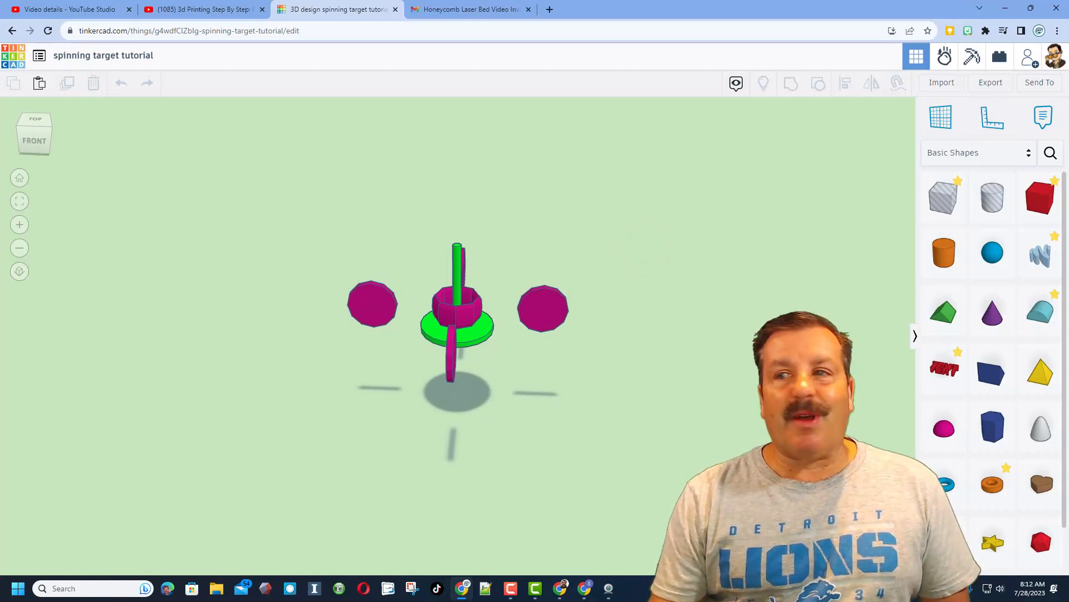
# Generate a new collaboration link for the spinning target design and copy it
pyautogui.click(1029, 55)
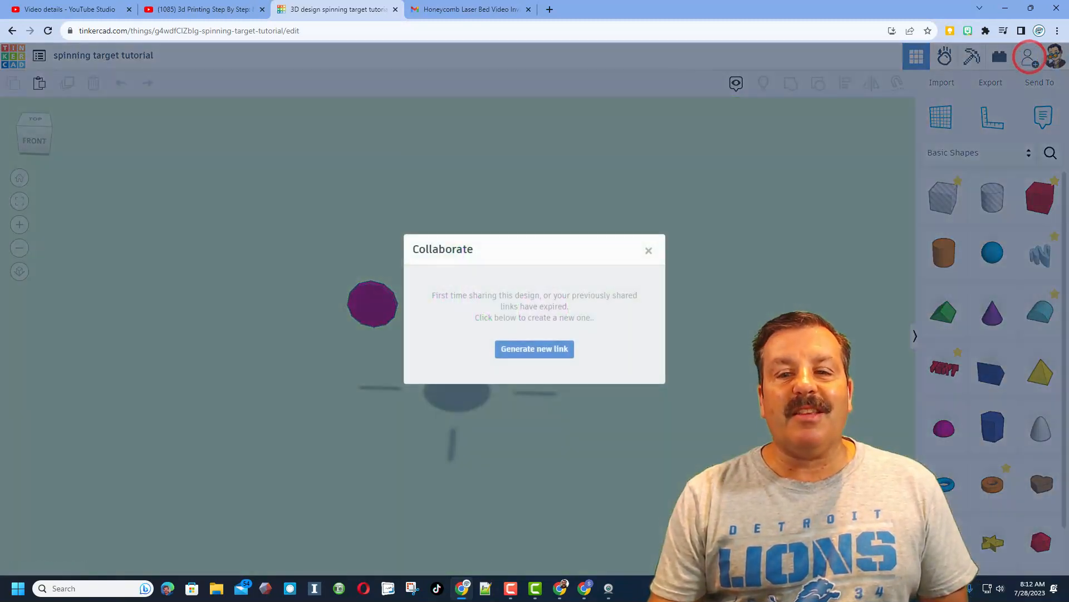
pyautogui.click(535, 349)
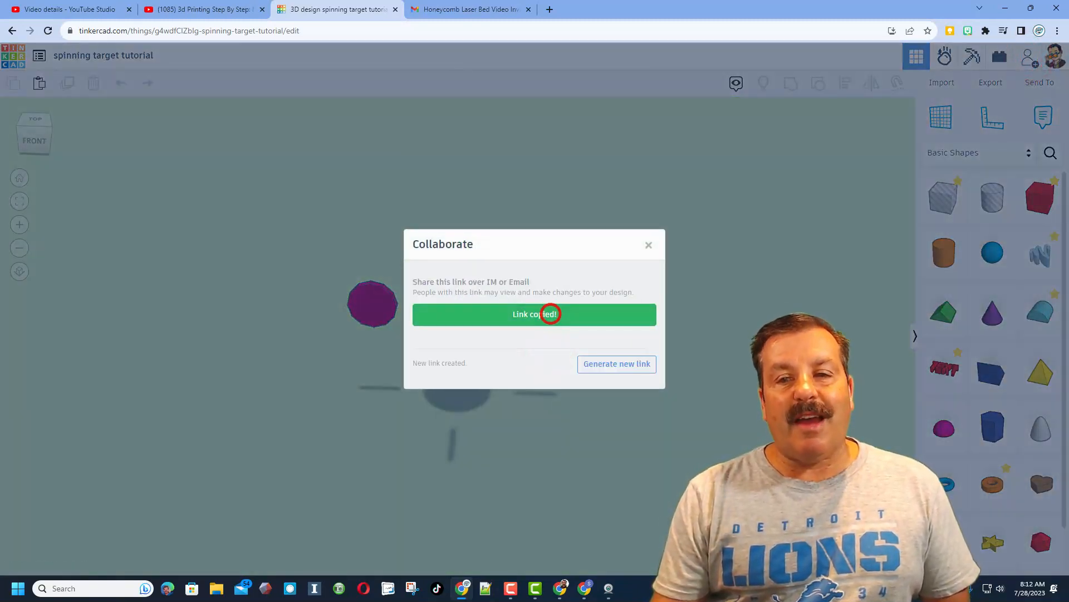
pyautogui.click(647, 244)
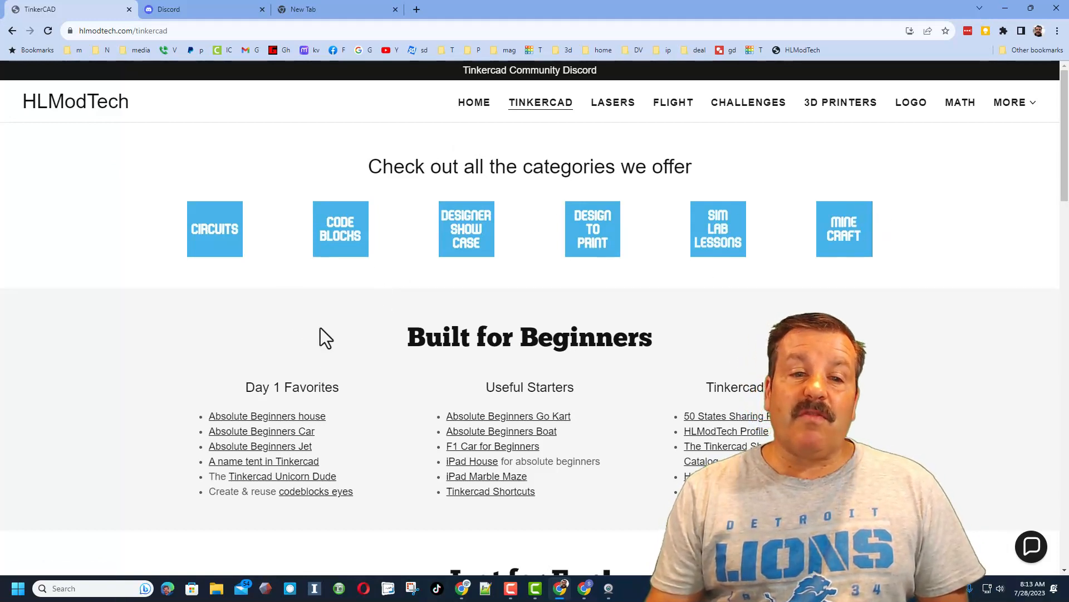
pyautogui.moveTo(341, 504)
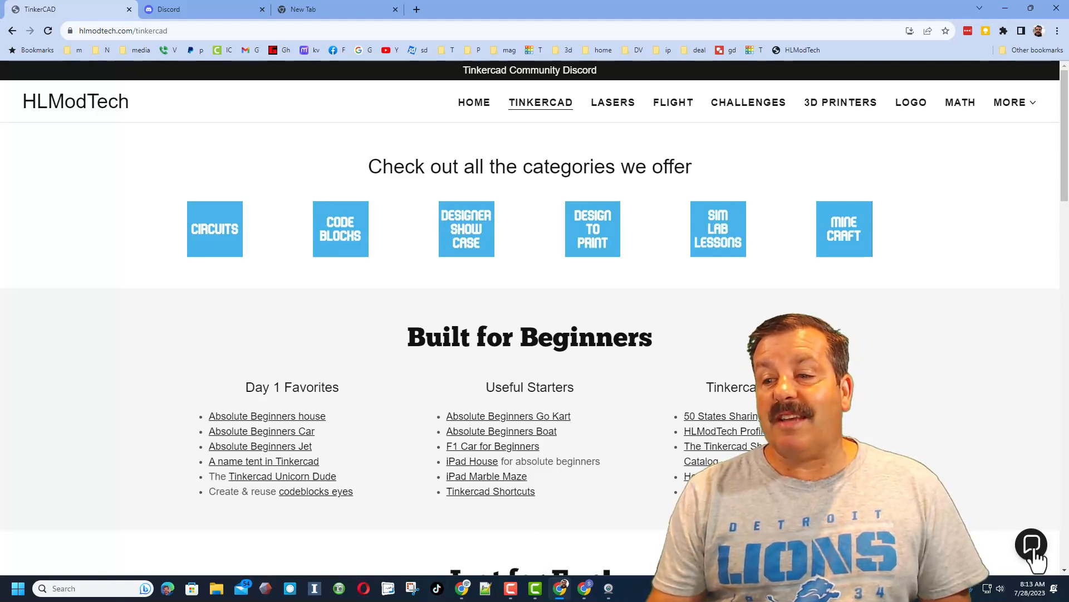
# Open and close the contact chat, then follow the Tinkercad Community Discord banner
pyautogui.click(1030, 544)
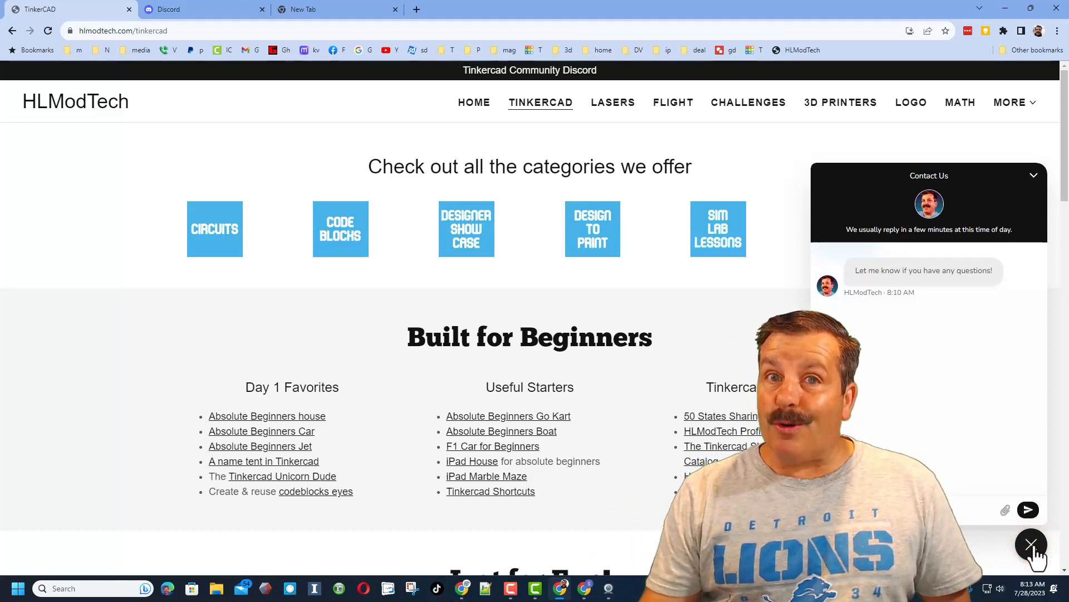
pyautogui.click(1031, 545)
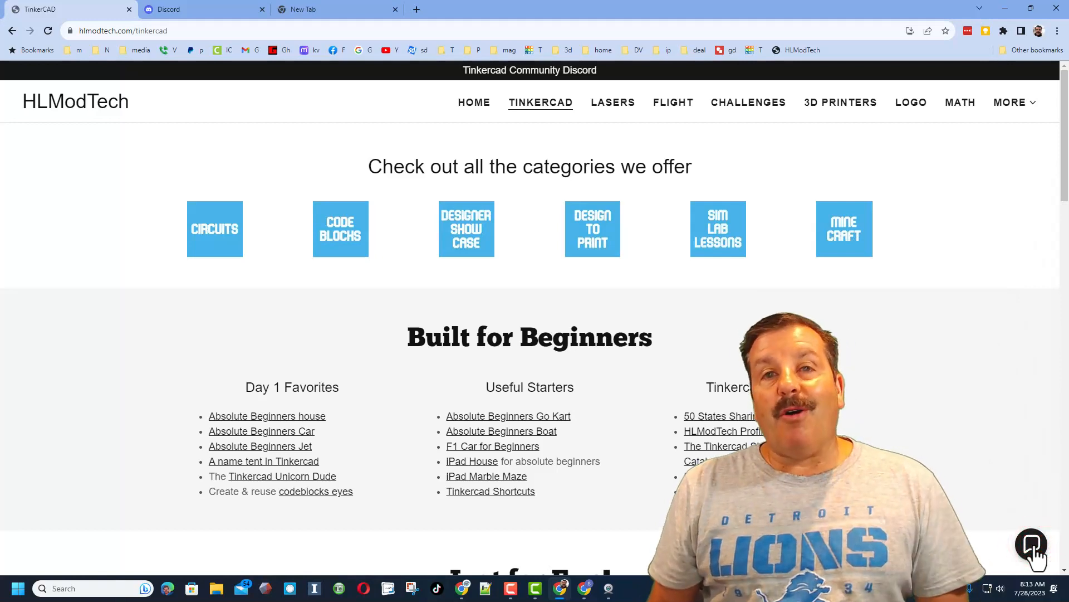
pyautogui.click(262, 9)
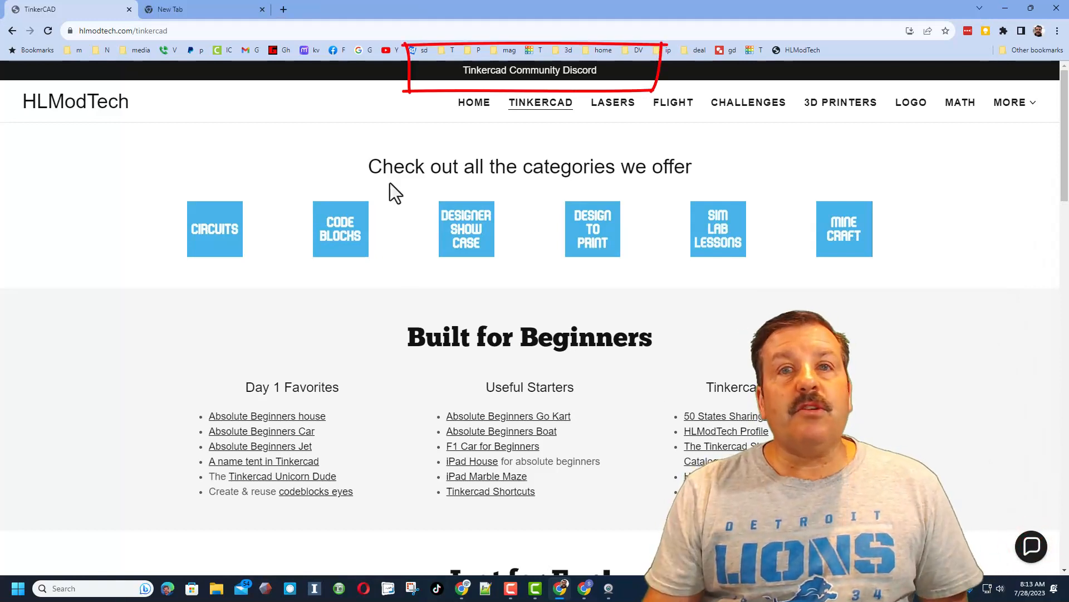
pyautogui.click(529, 70)
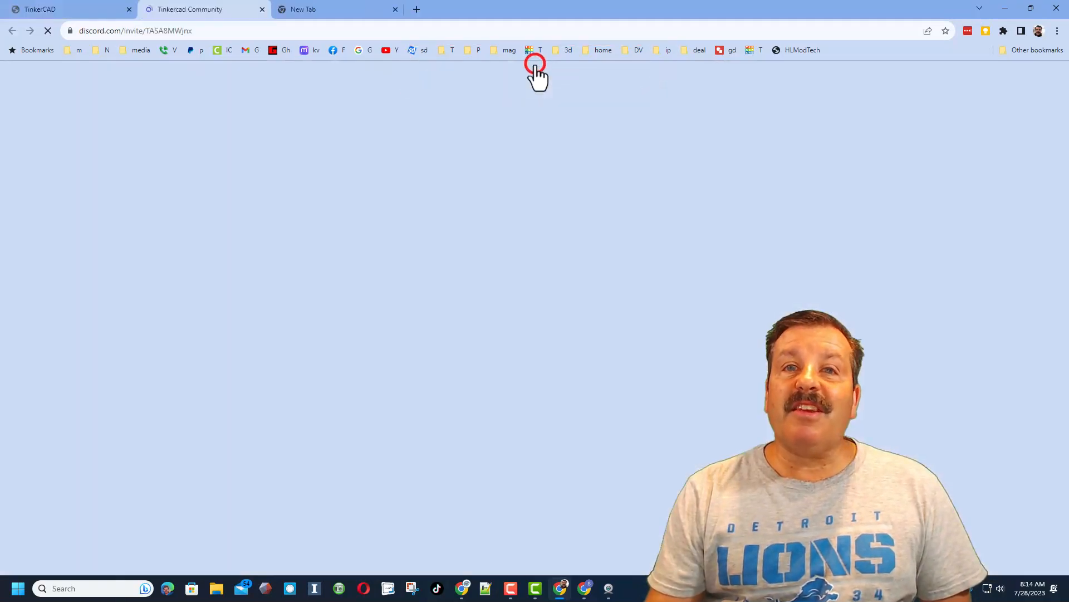